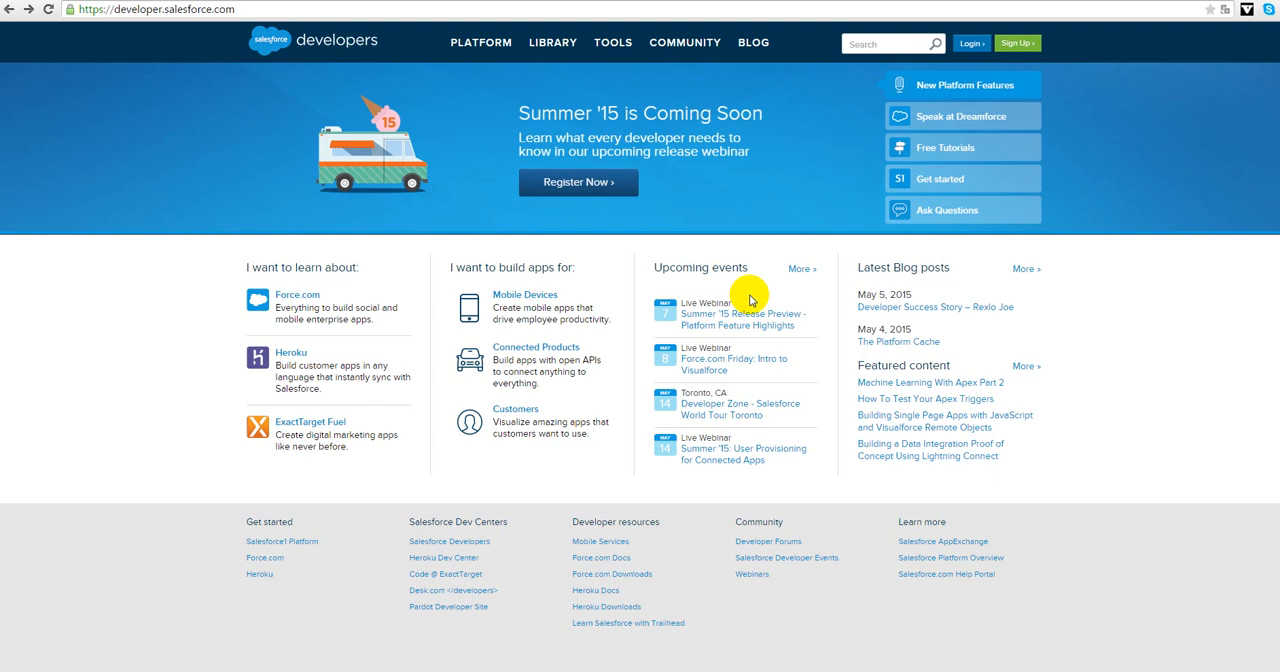
mouse_move(688, 304)
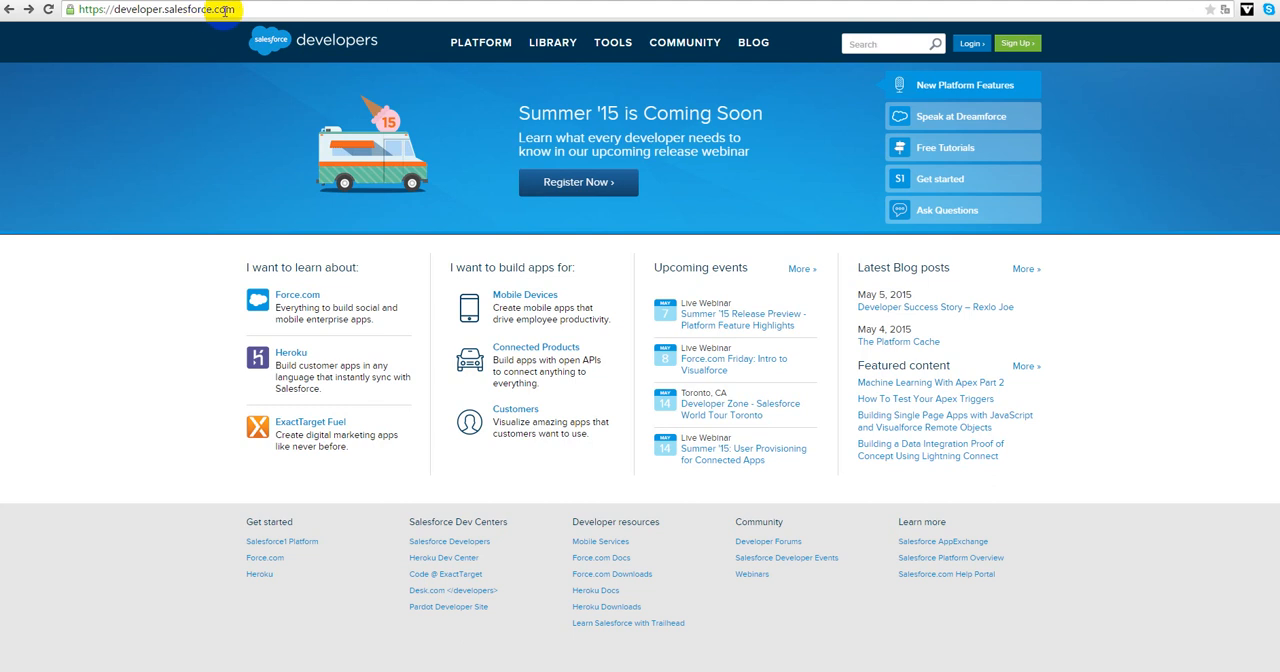
mouse_move(344, 78)
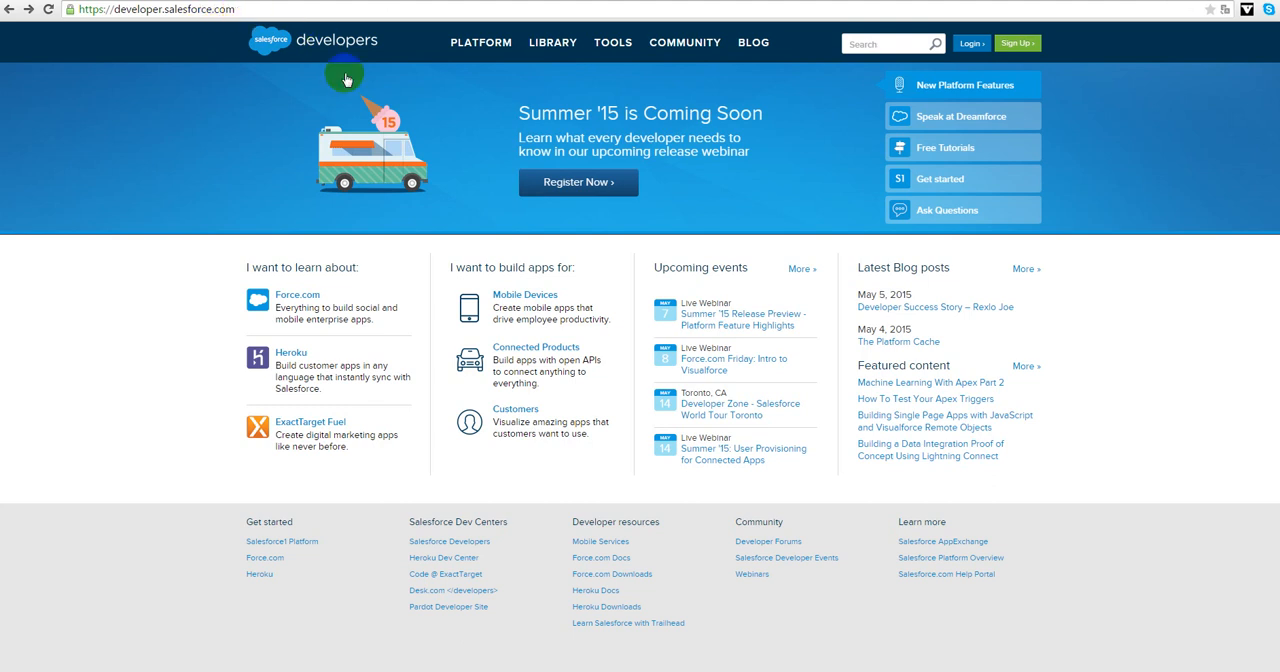
mouse_move(868, 140)
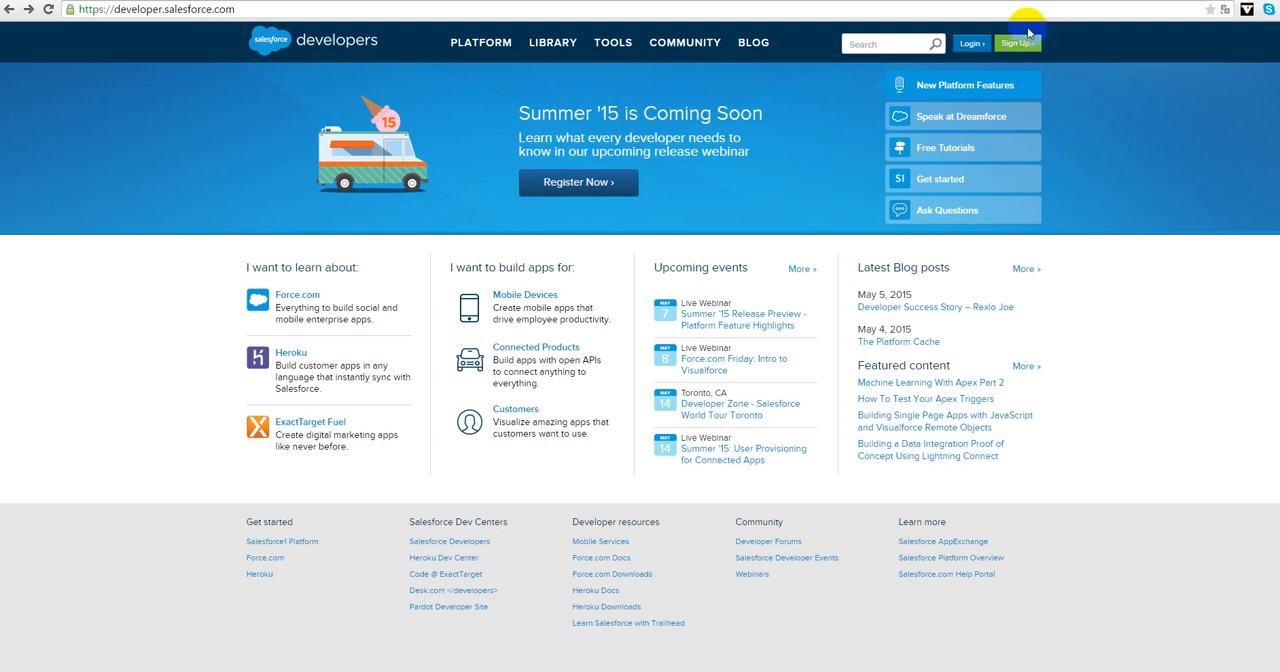
mouse_move(1044, 64)
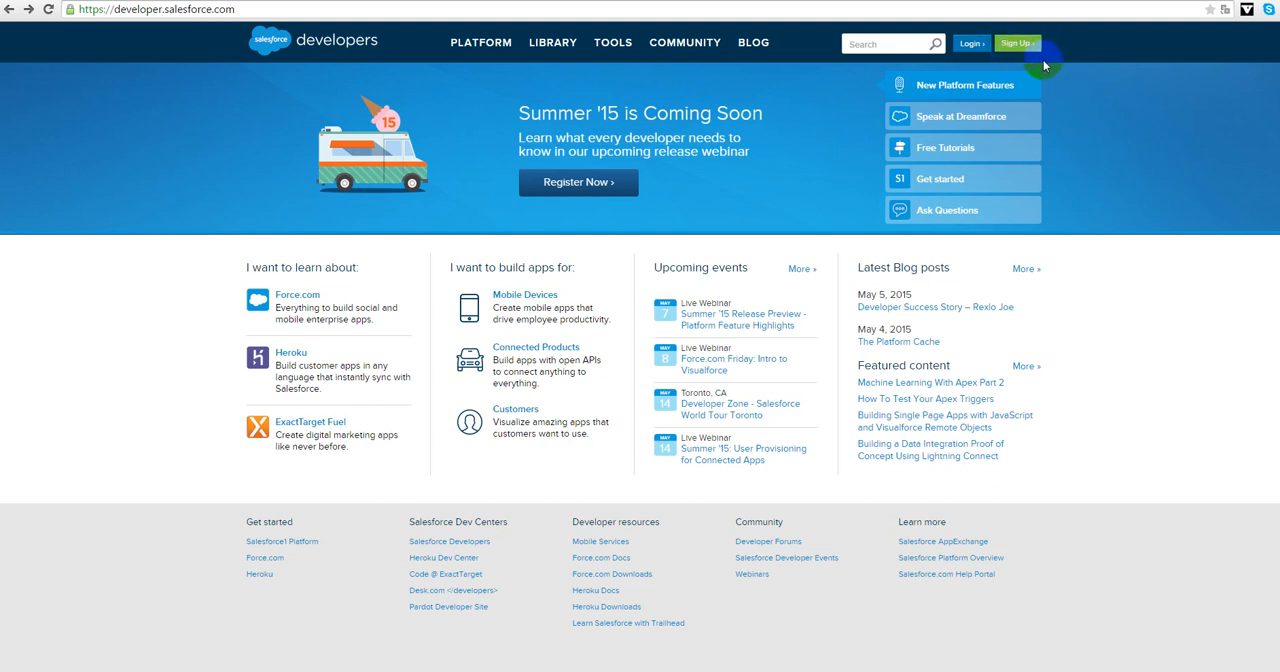
Step: Start the free developer environment sign-up from the Sign Up header button
left_click(1018, 44)
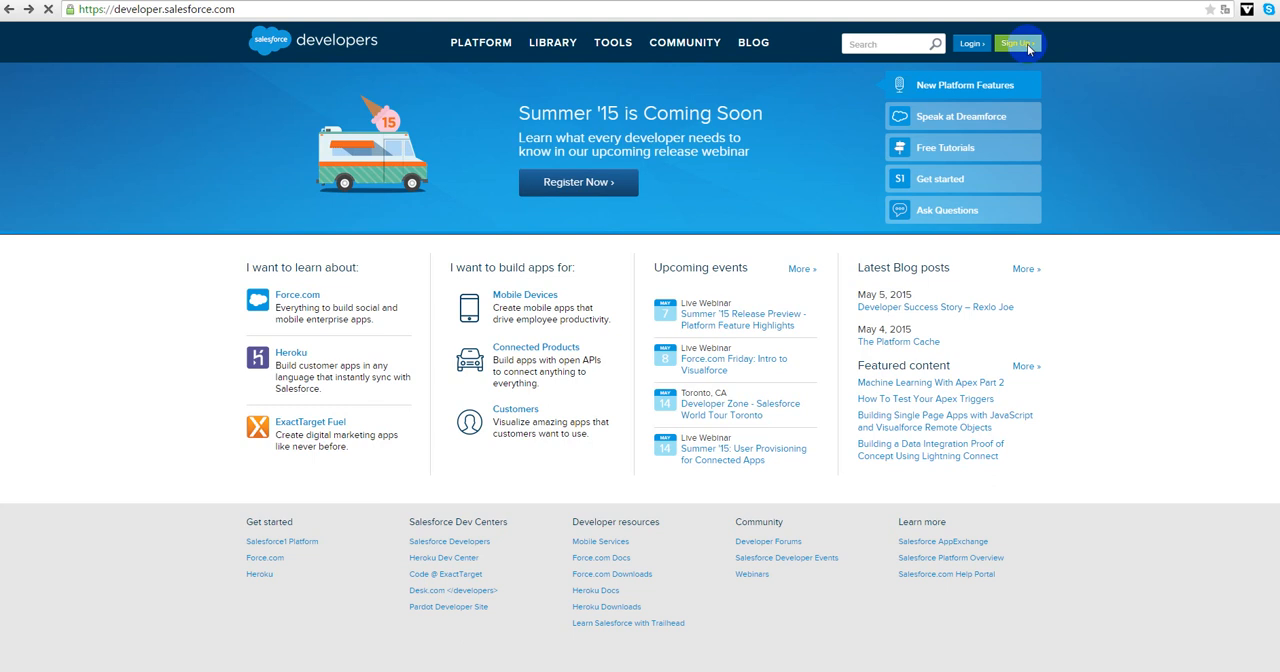
left_click(1016, 44)
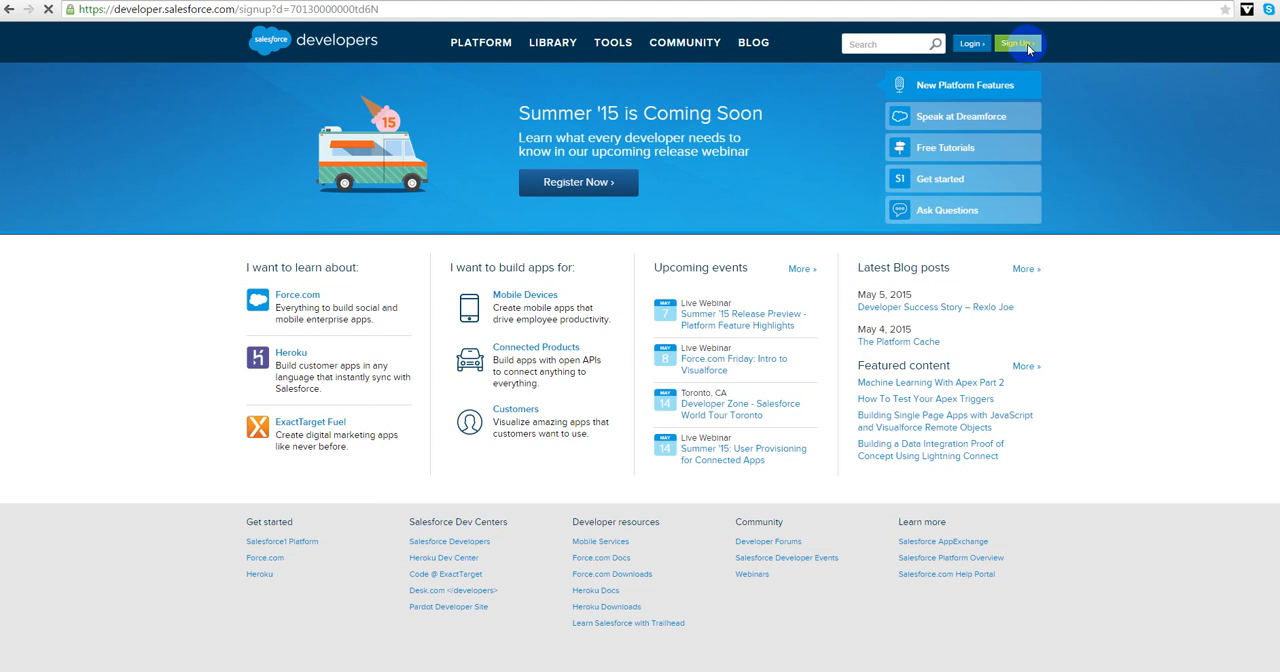
left_click(1016, 44)
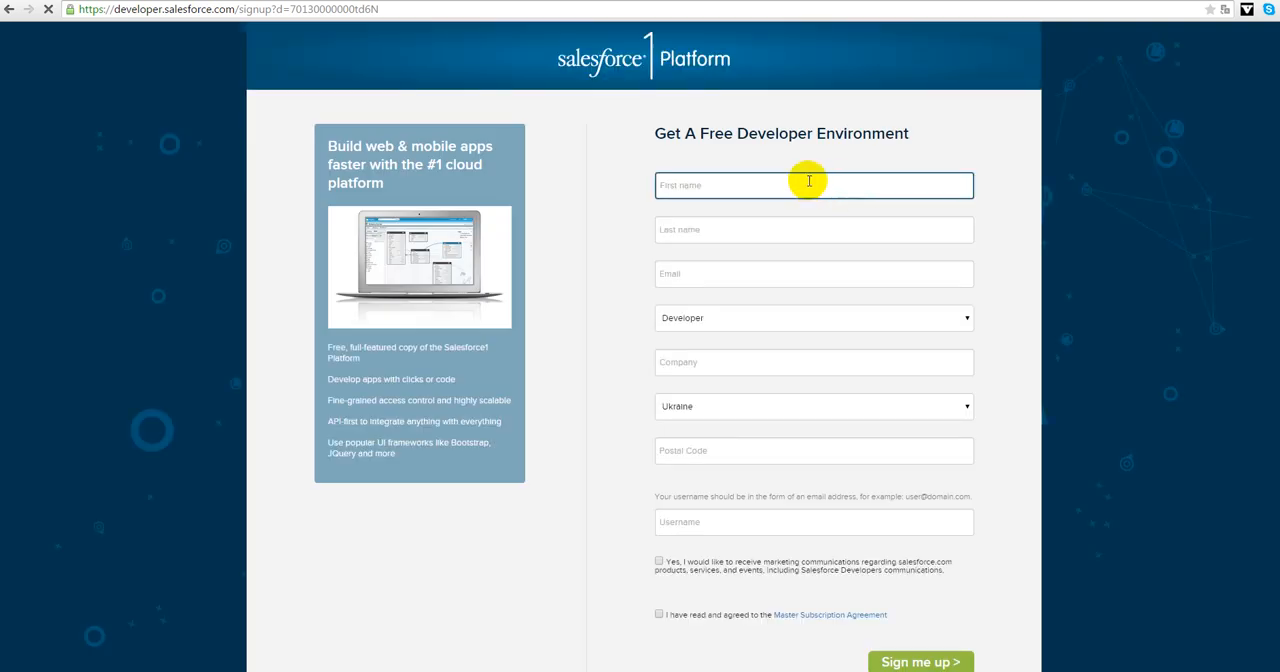
mouse_move(772, 466)
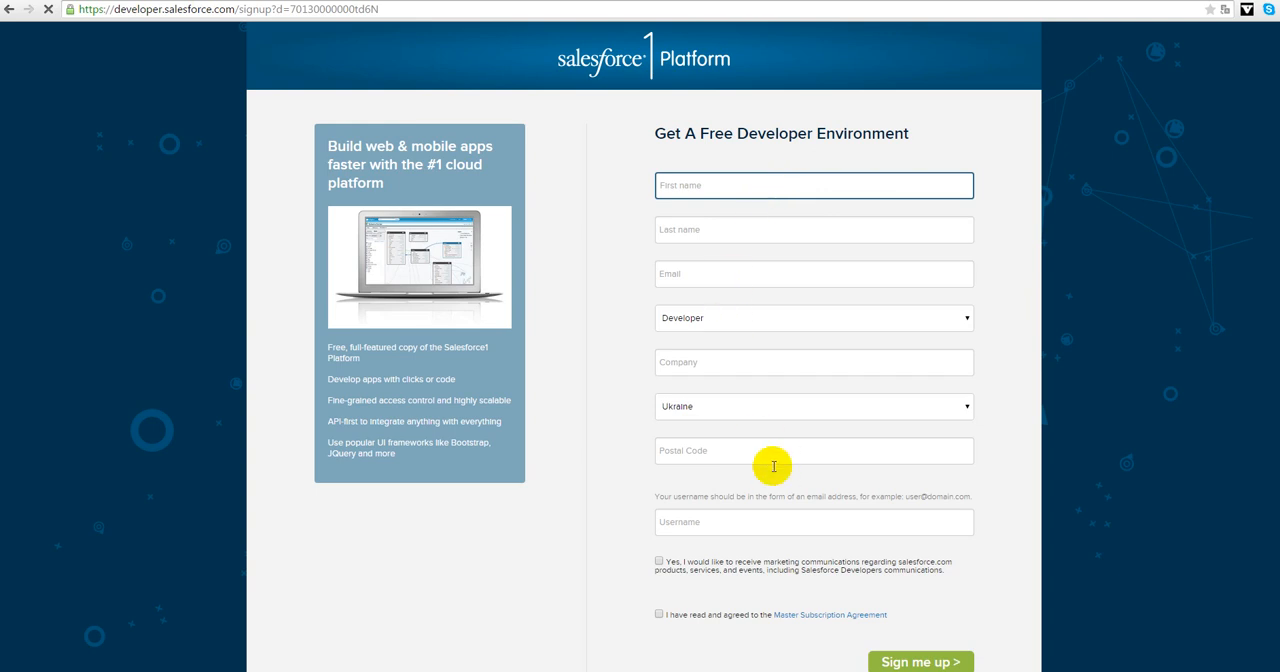
mouse_move(852, 502)
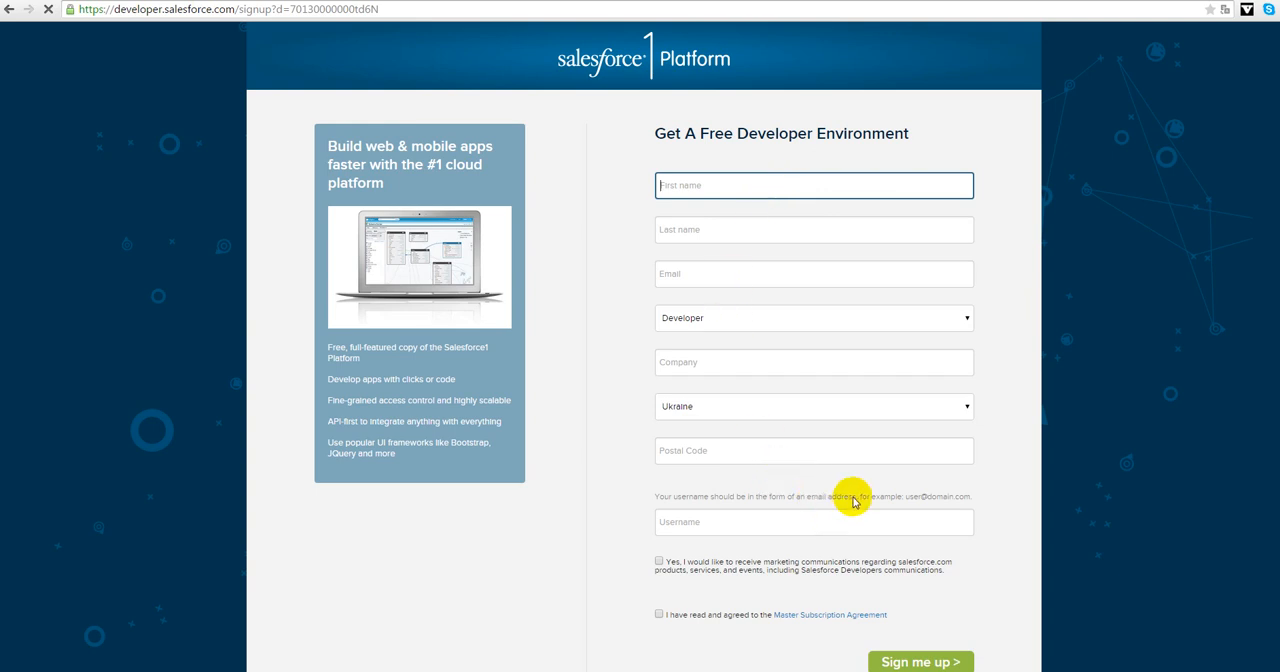
mouse_move(730, 184)
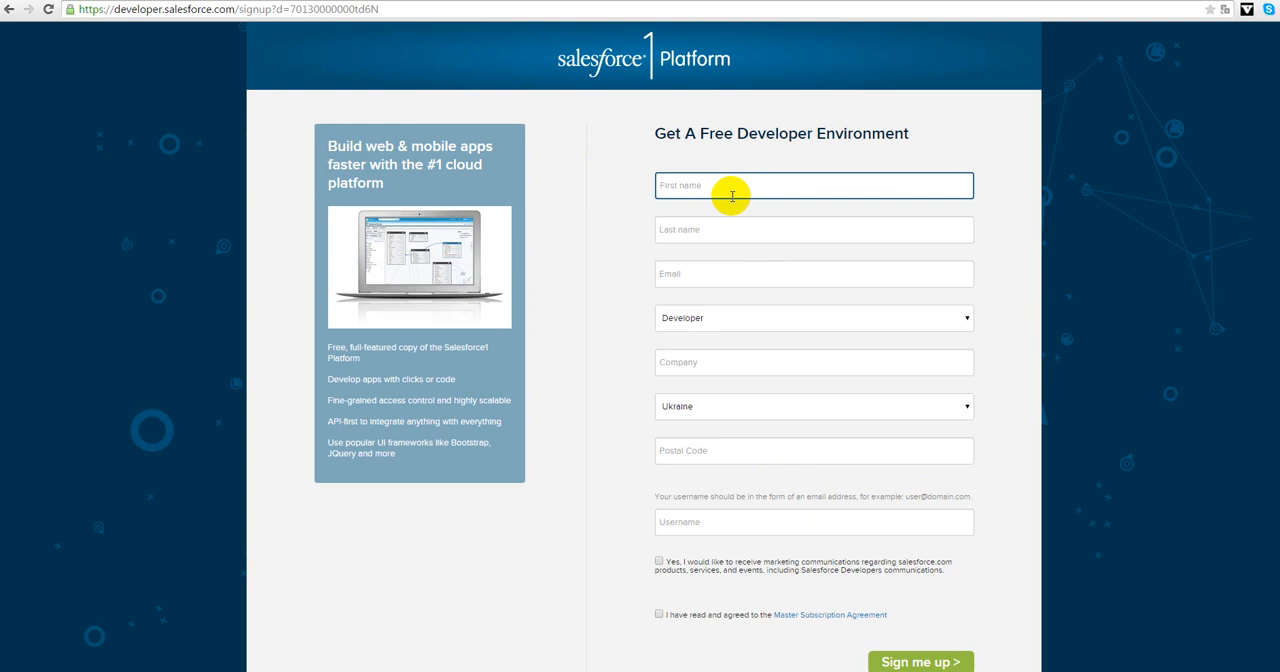
type("developer")
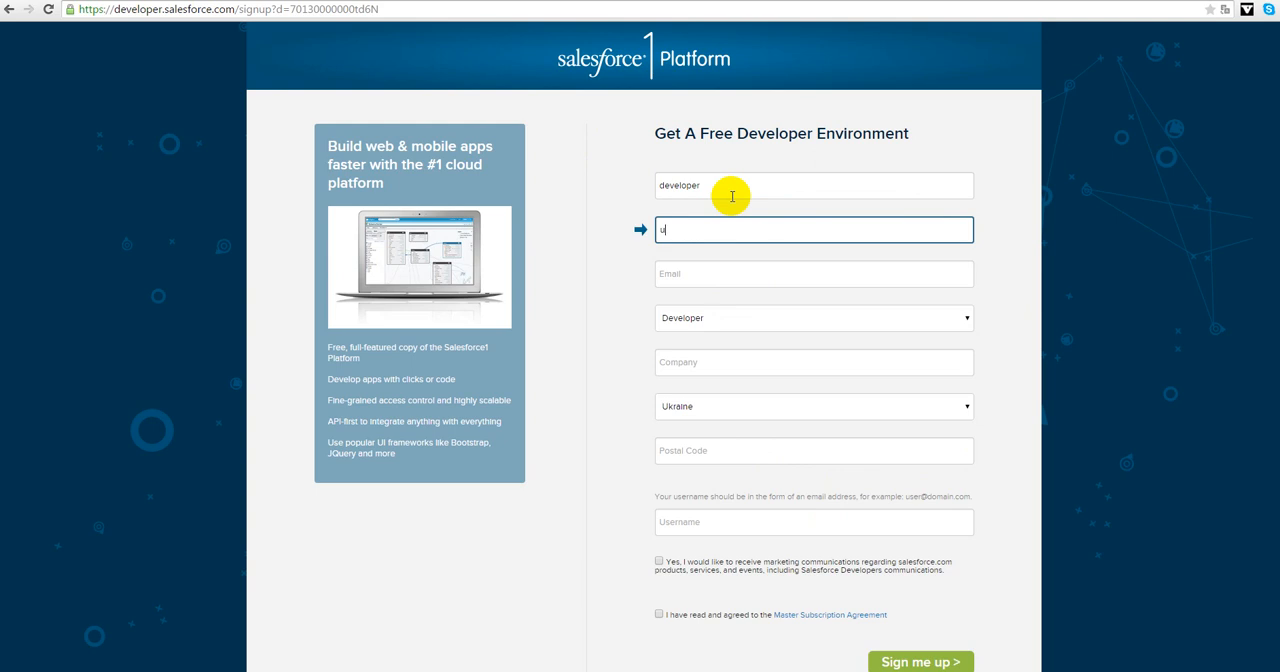
type("sert")
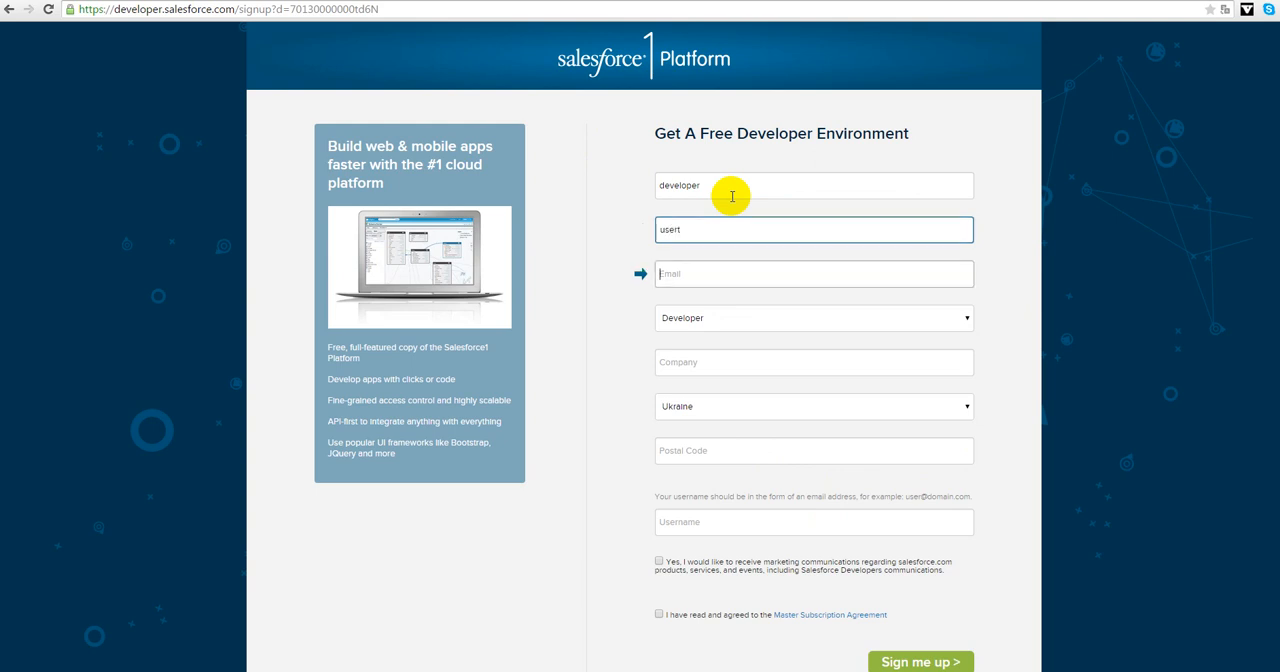
type("some@e")
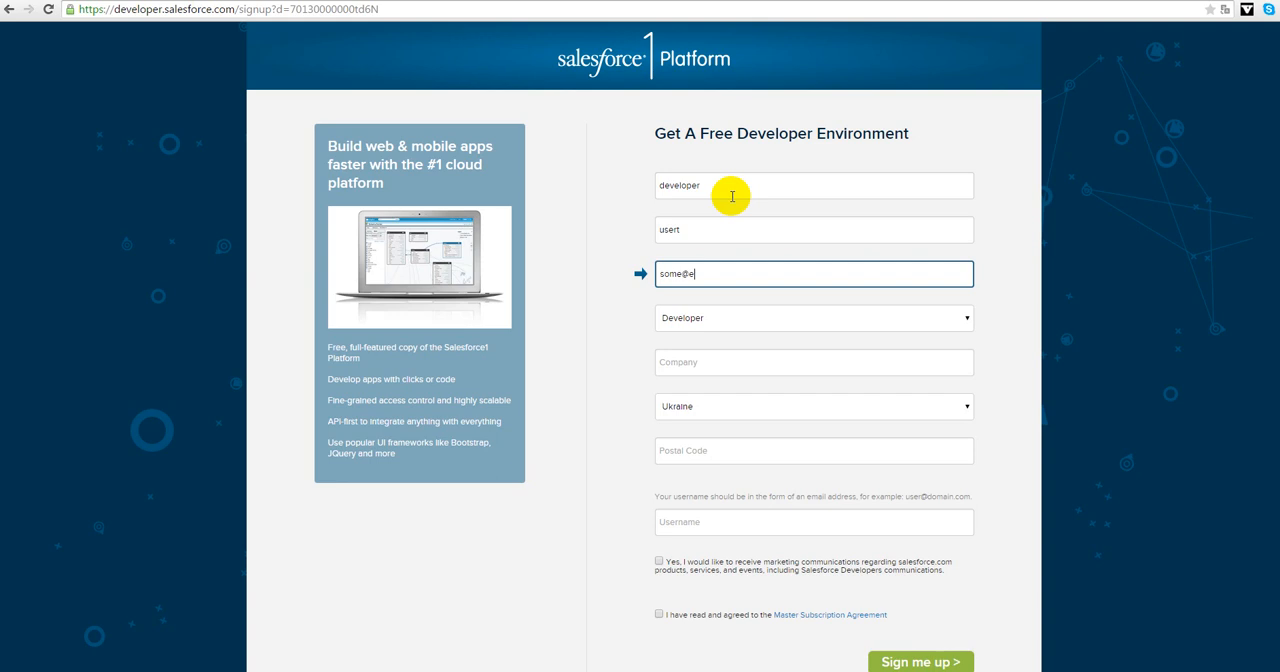
type("email.com")
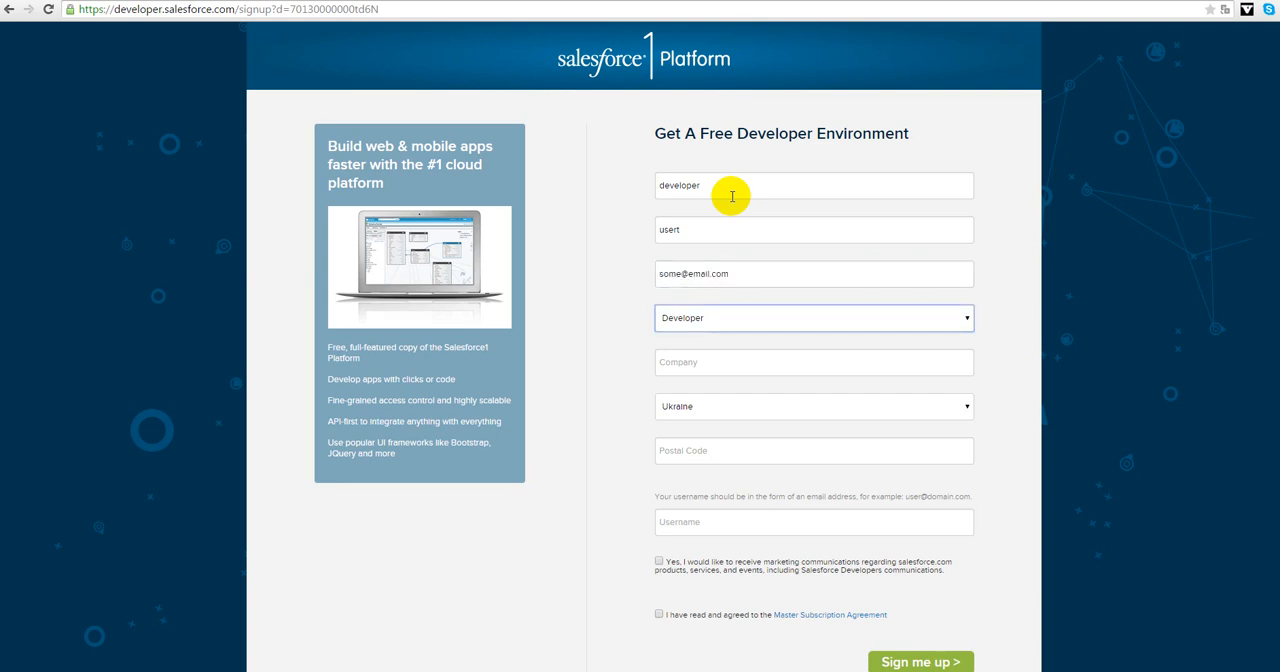
Step: Enter company 'myown' and postal code 555, leaving Username still to fill
type("my")
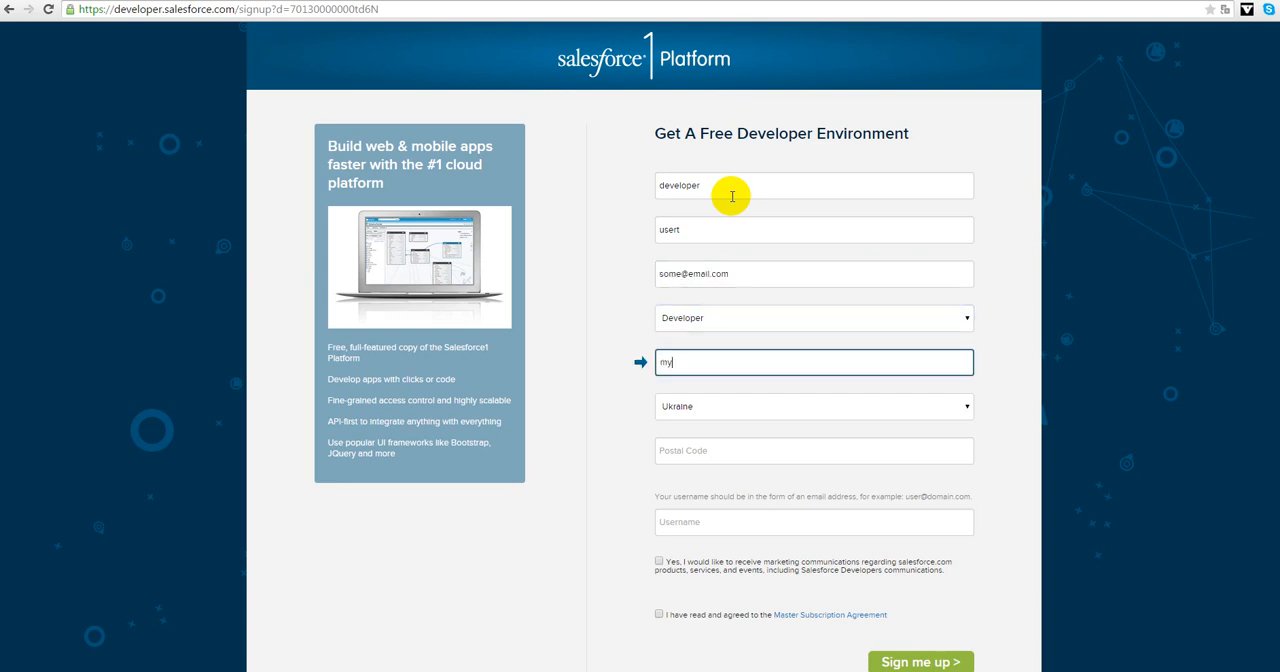
type("own")
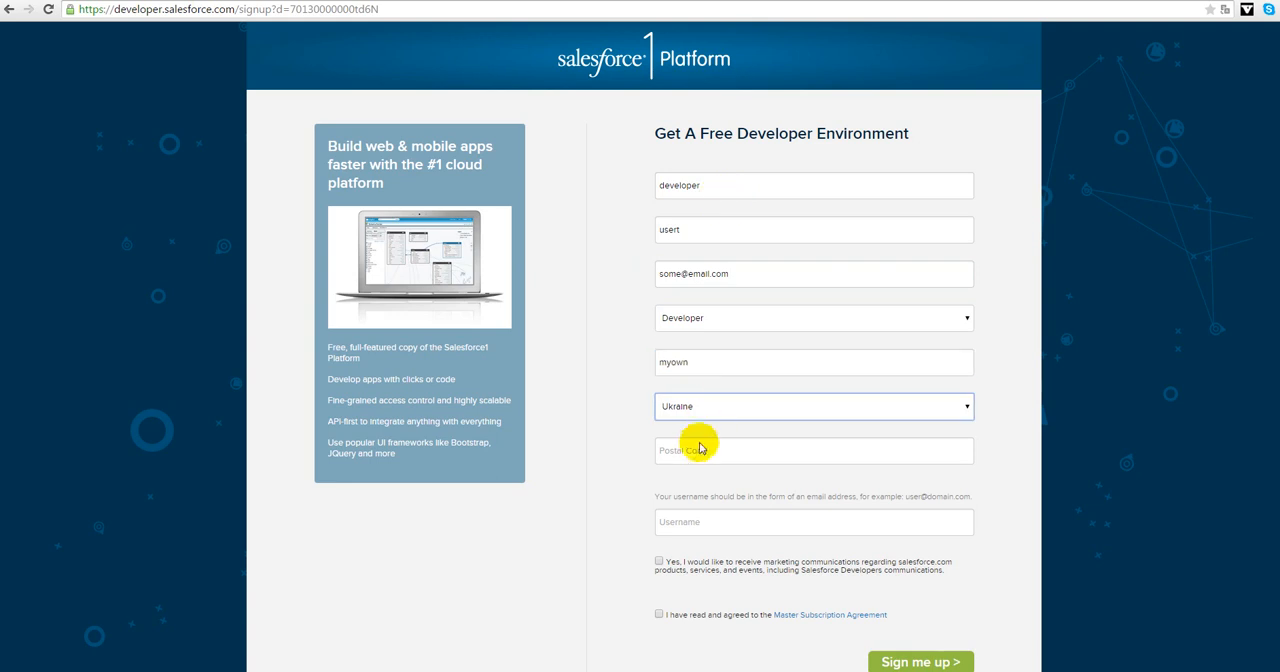
type("555")
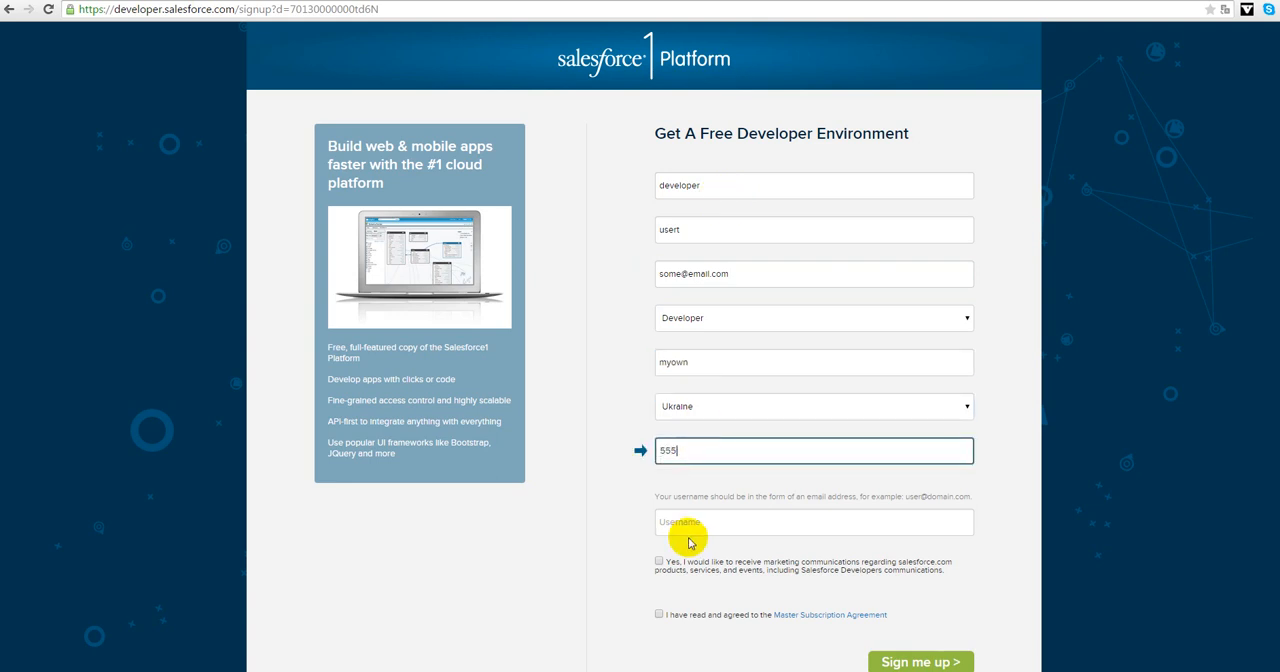
left_click(812, 520)
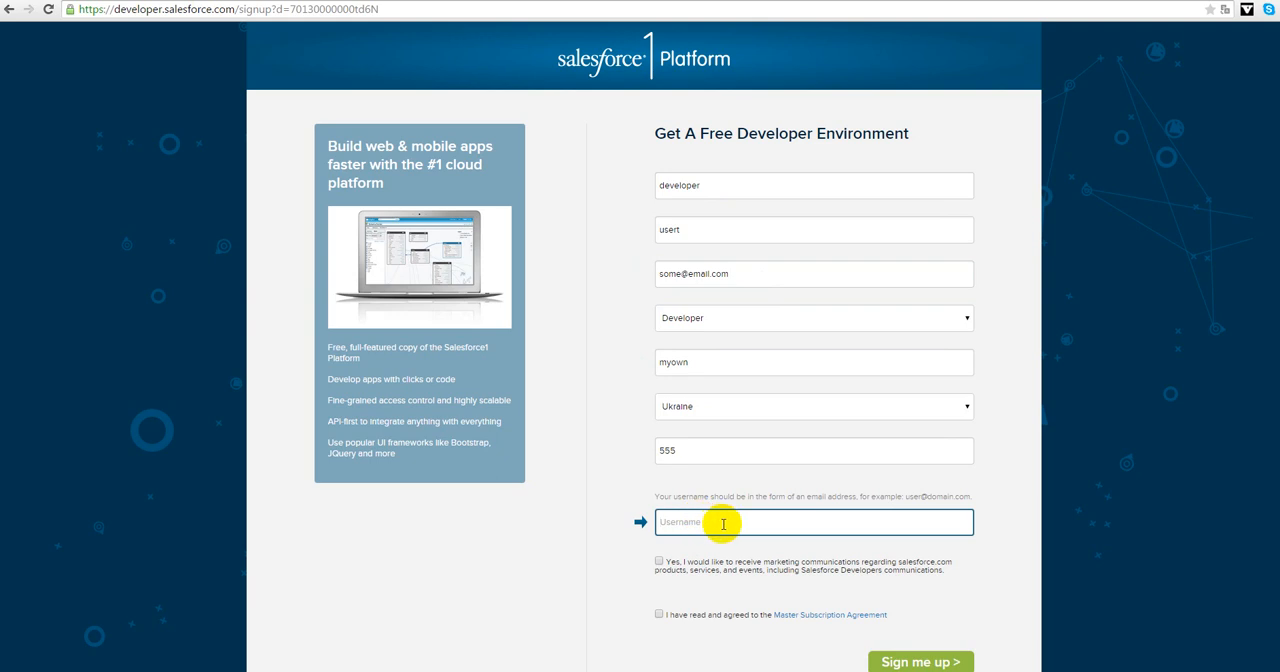
mouse_move(892, 504)
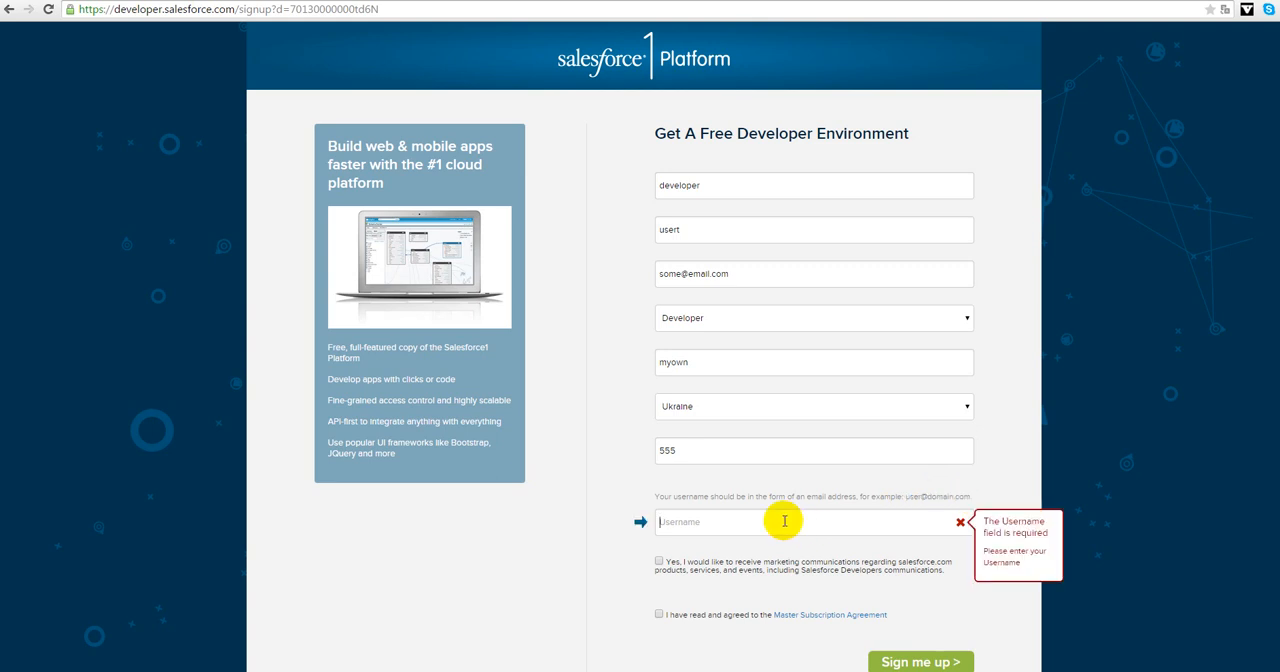
type("user@domain.com123")
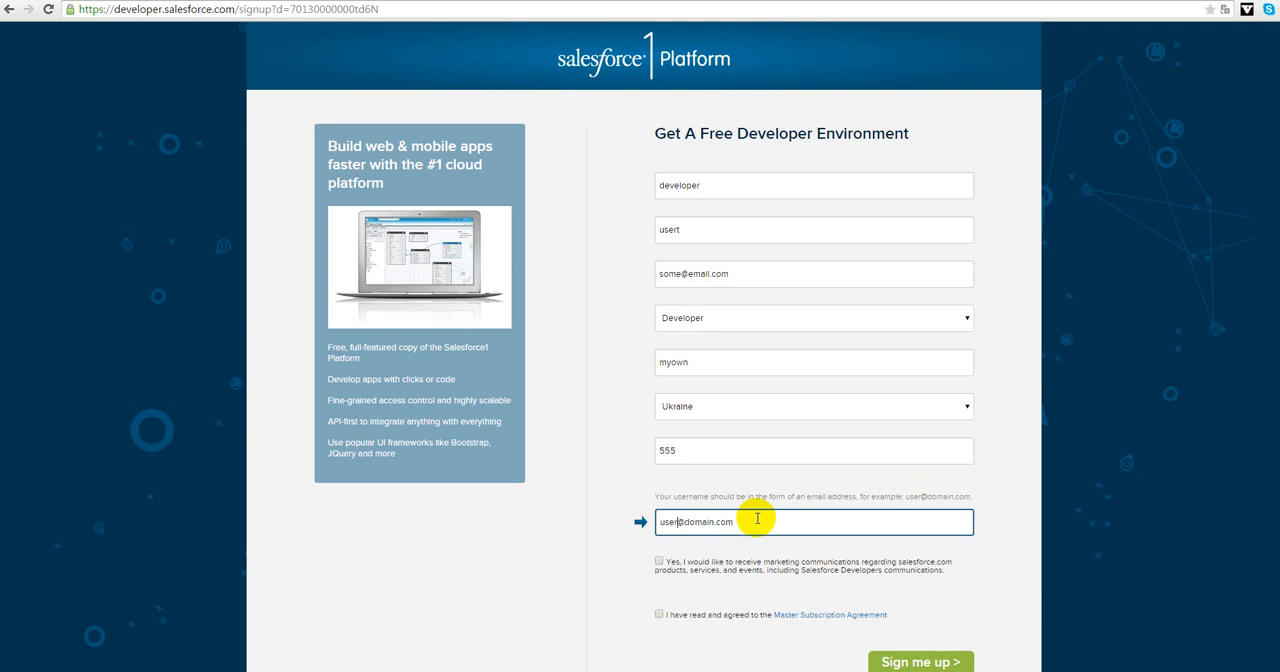
type("2323123")
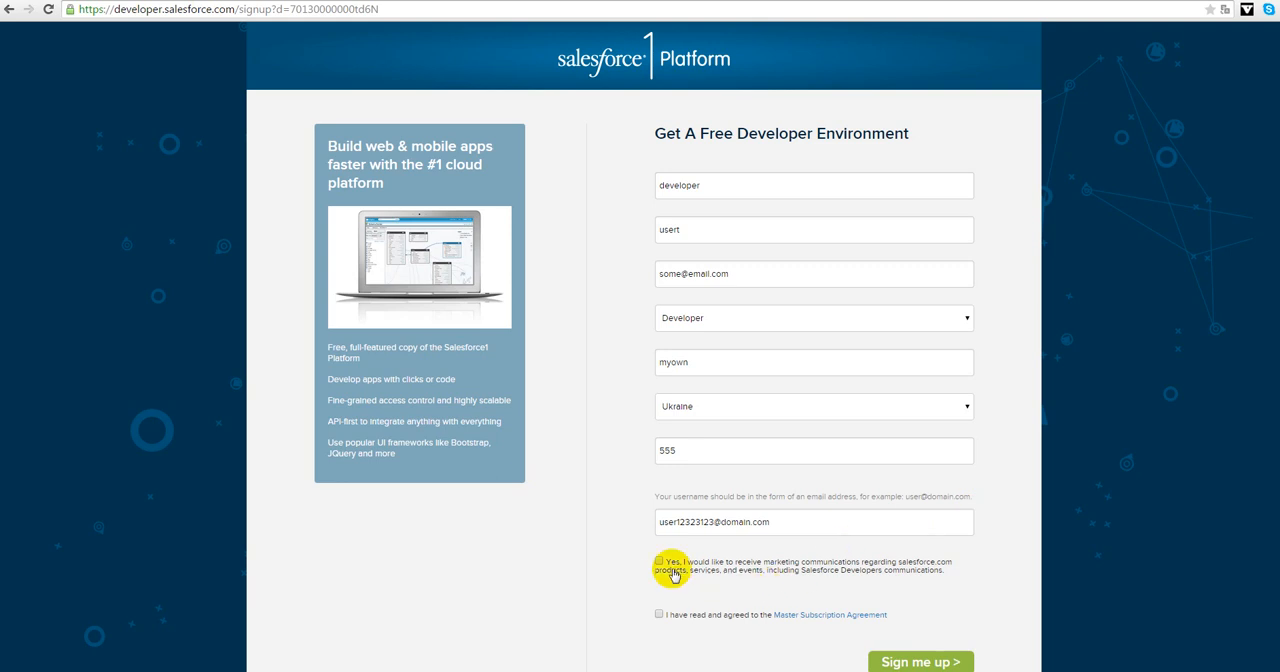
left_click(660, 560)
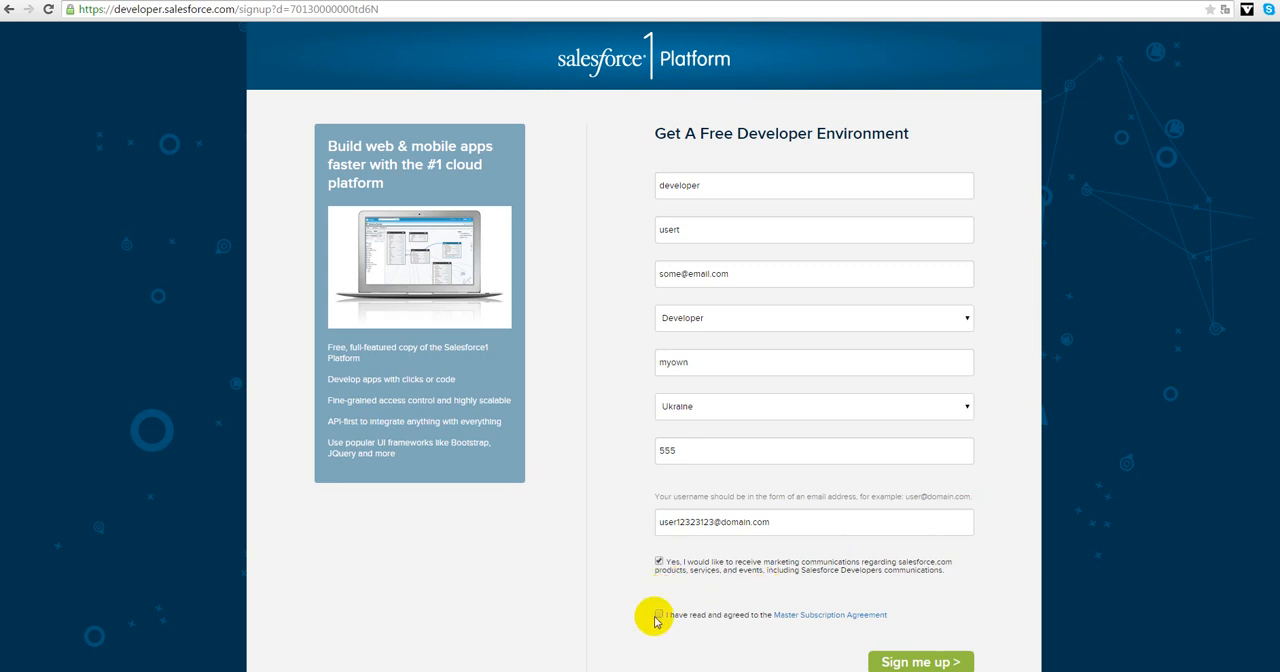
left_click(658, 616)
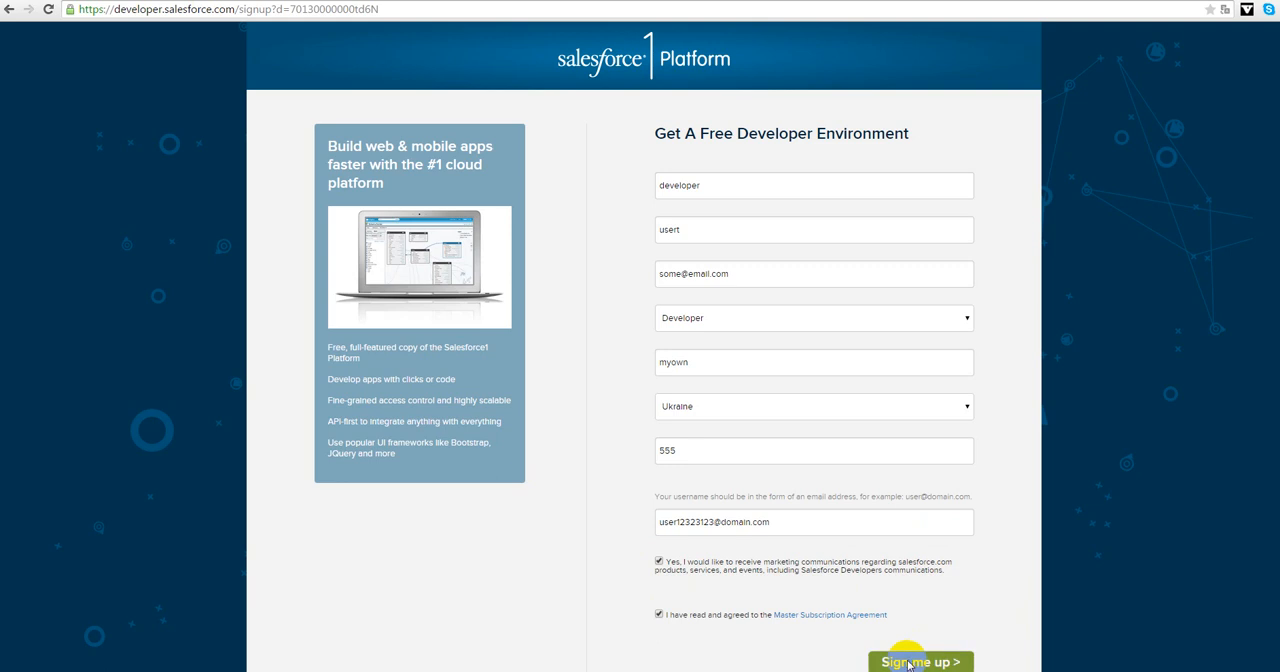
left_click(918, 660)
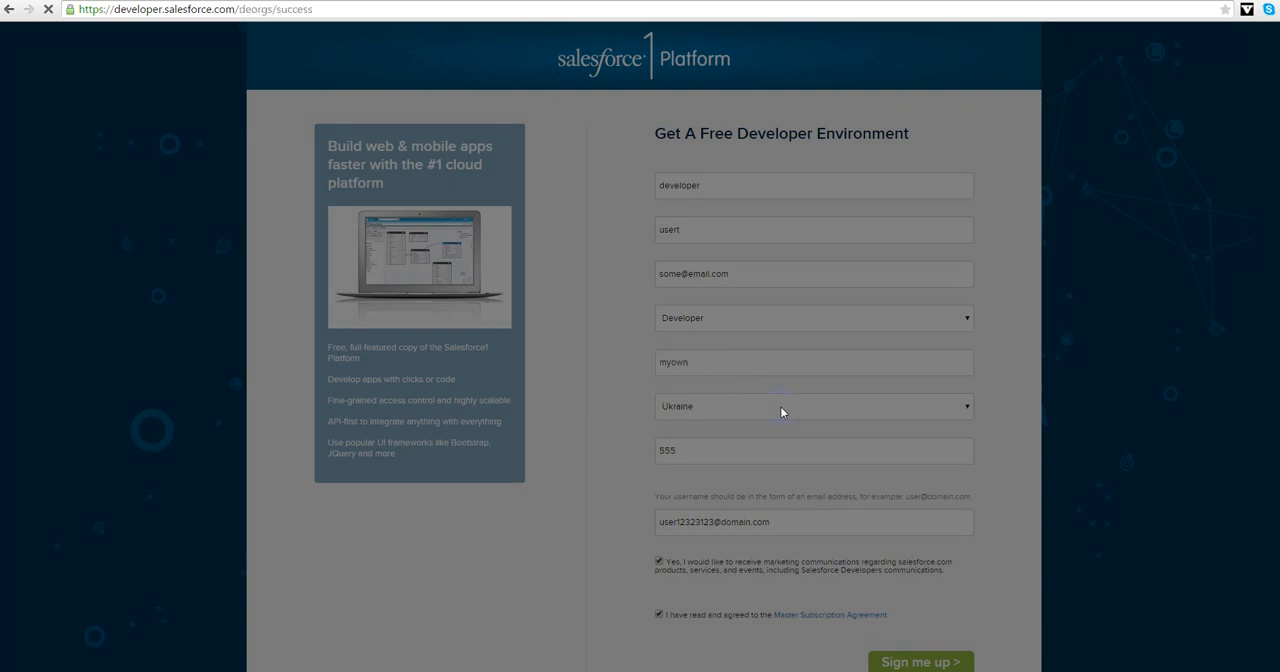
left_click(920, 660)
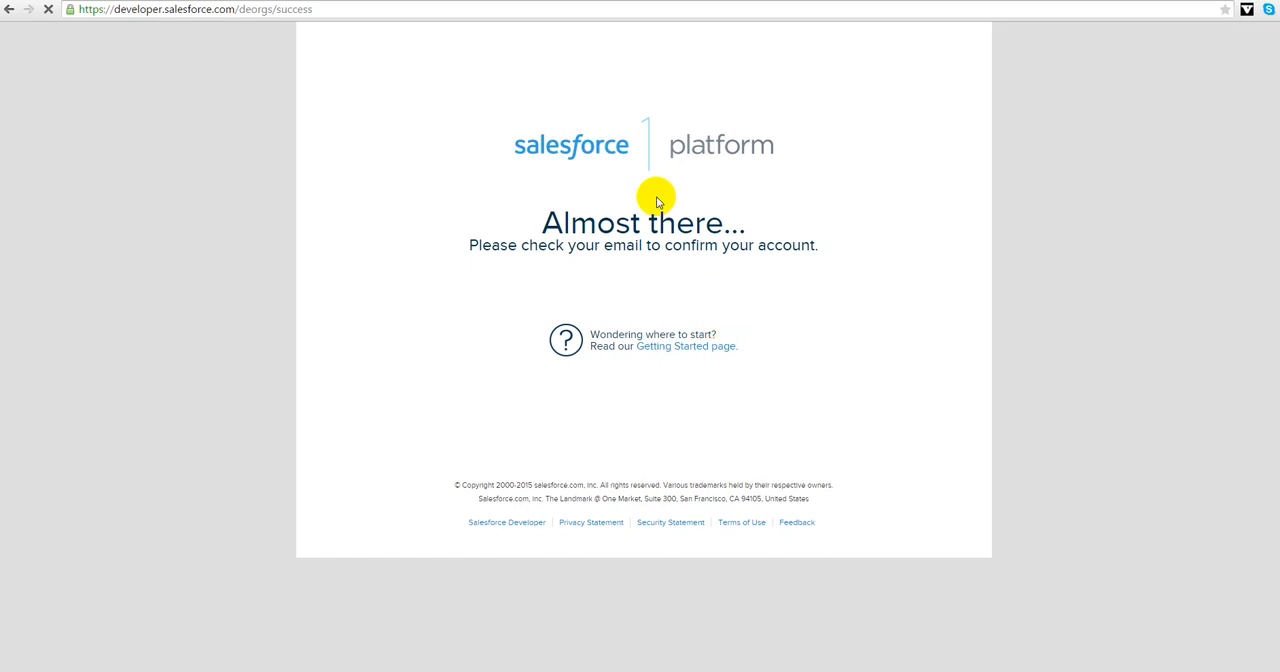
mouse_move(512, 322)
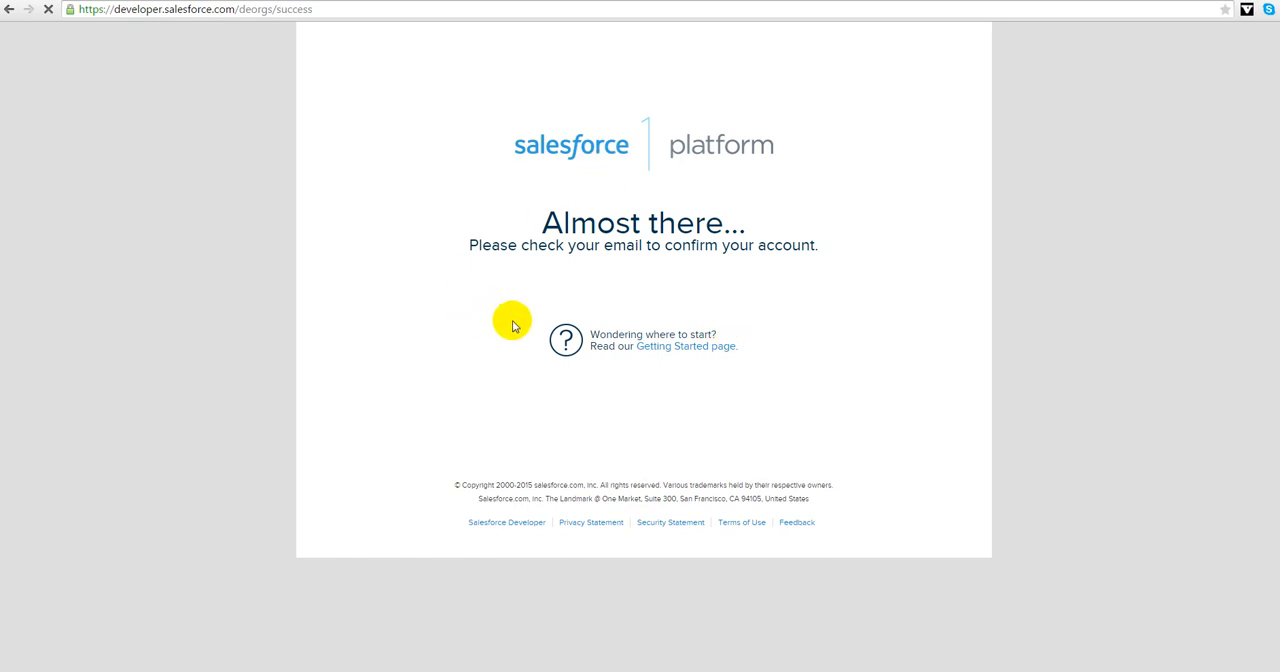
mouse_move(544, 206)
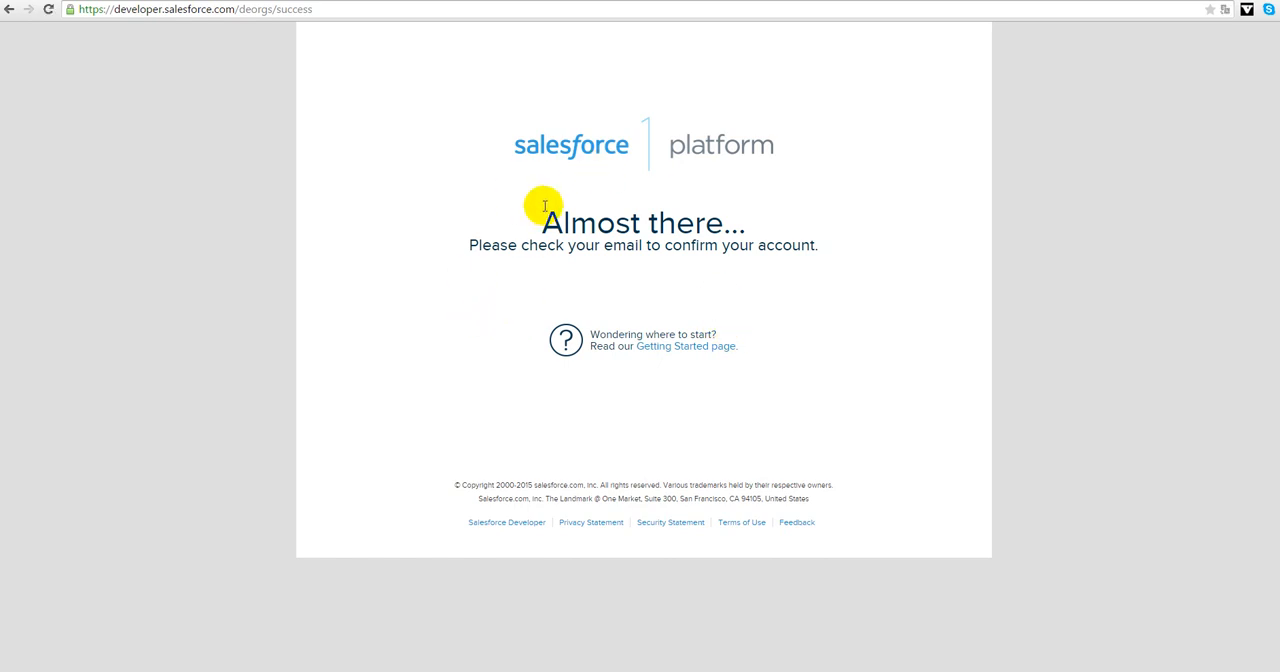
mouse_move(780, 200)
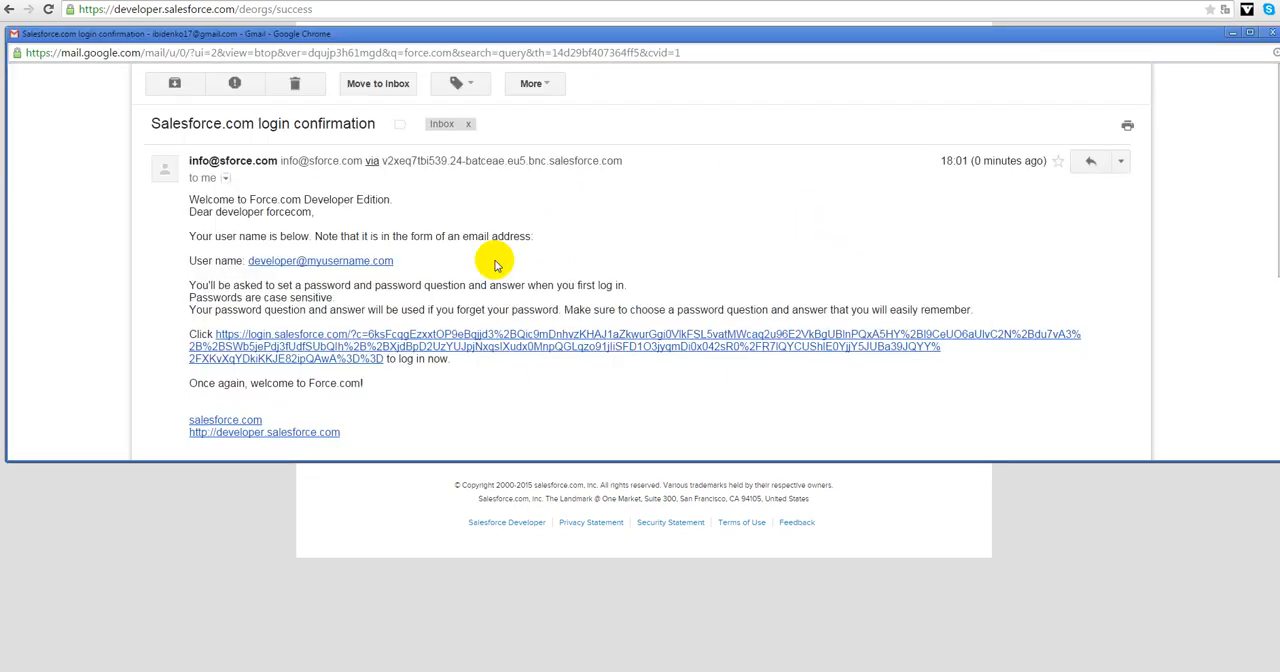
mouse_move(292, 290)
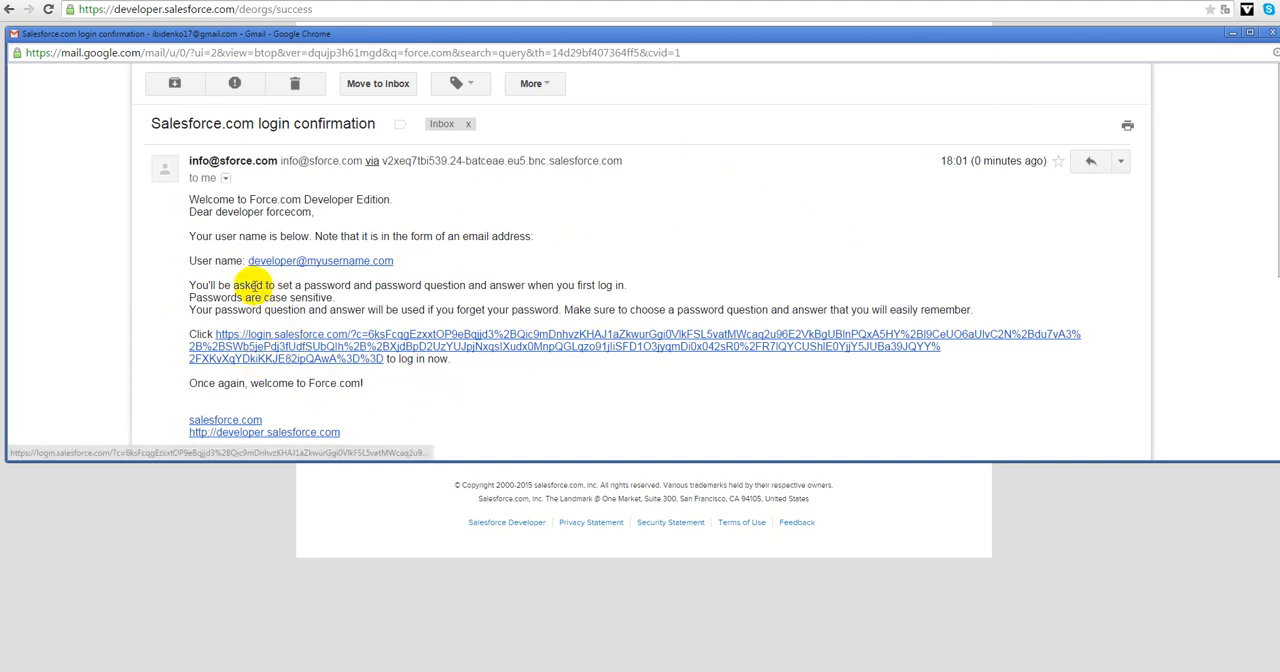
mouse_move(330, 358)
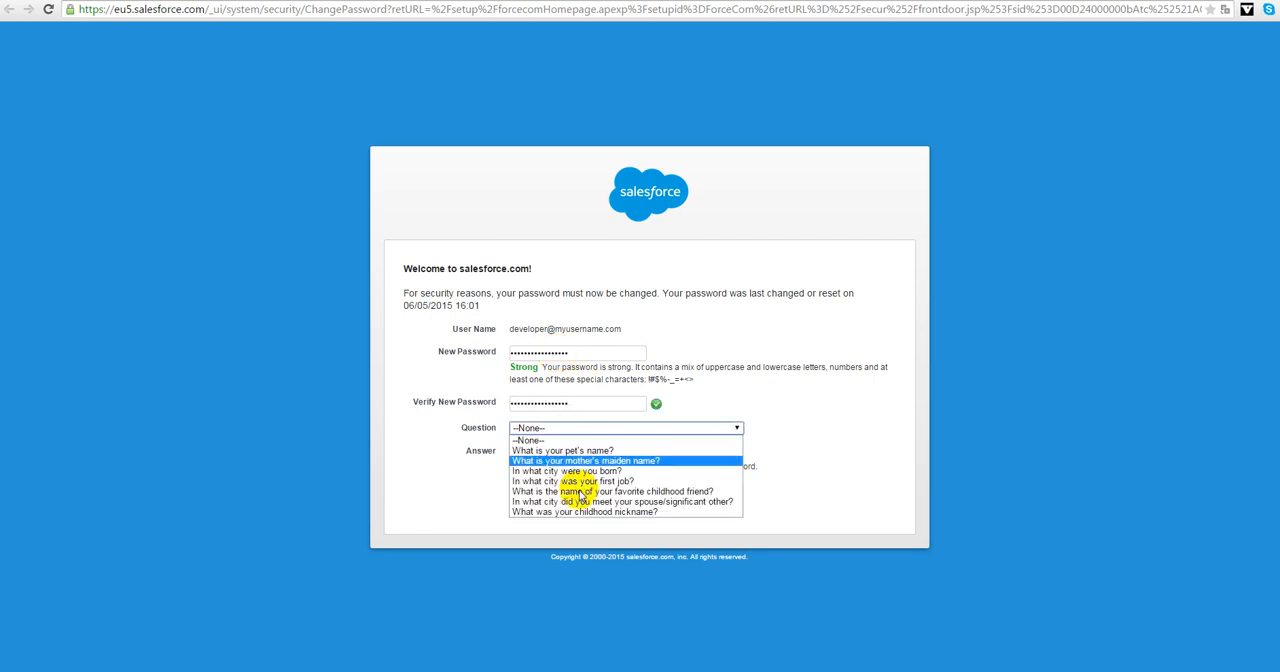
mouse_move(612, 492)
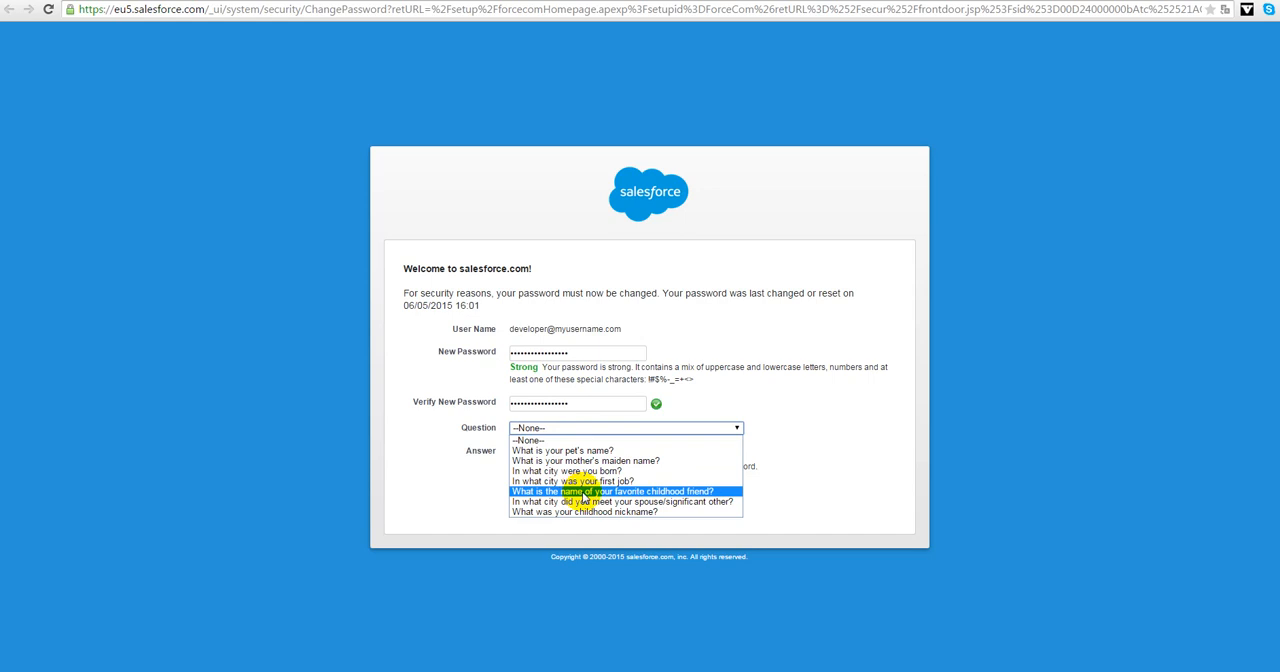
left_click(612, 492)
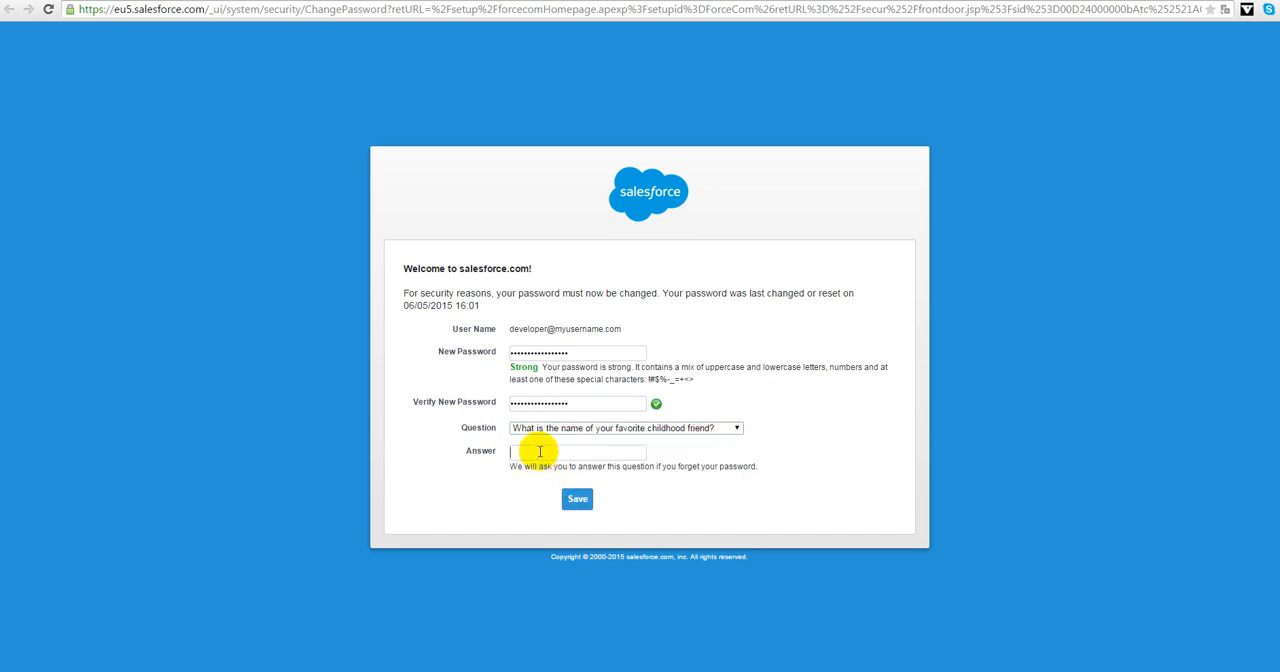
type("S")
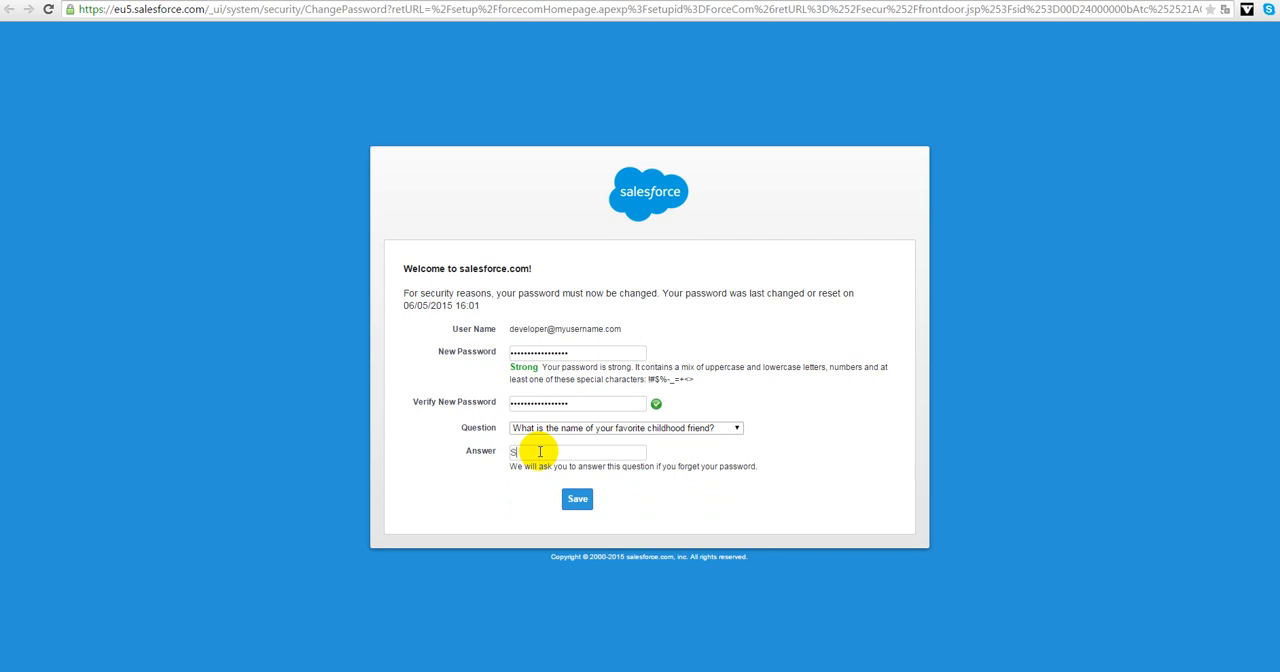
type("alesforce")
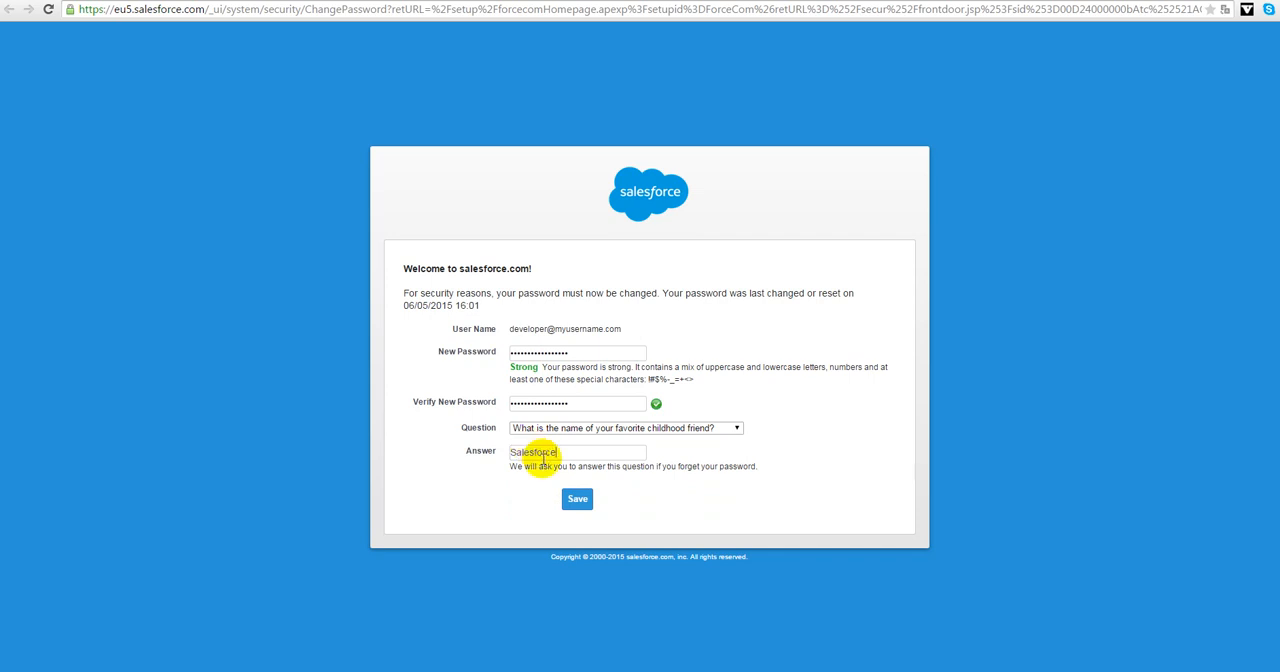
mouse_move(576, 500)
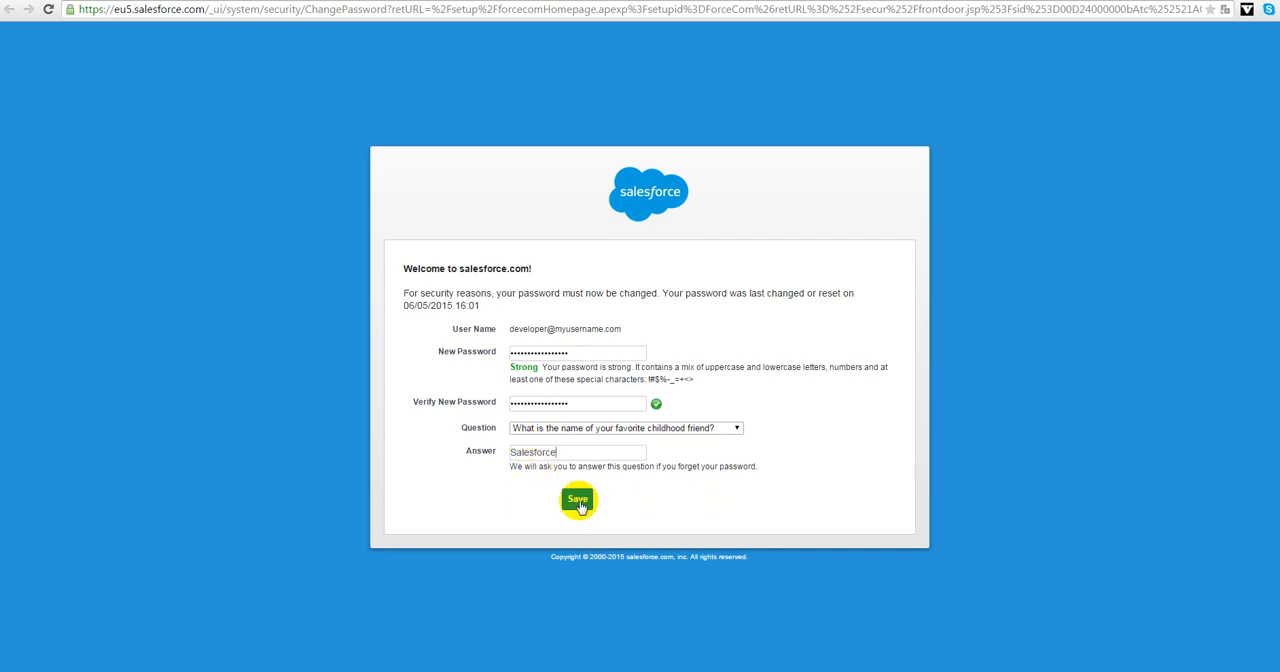
left_click(578, 500)
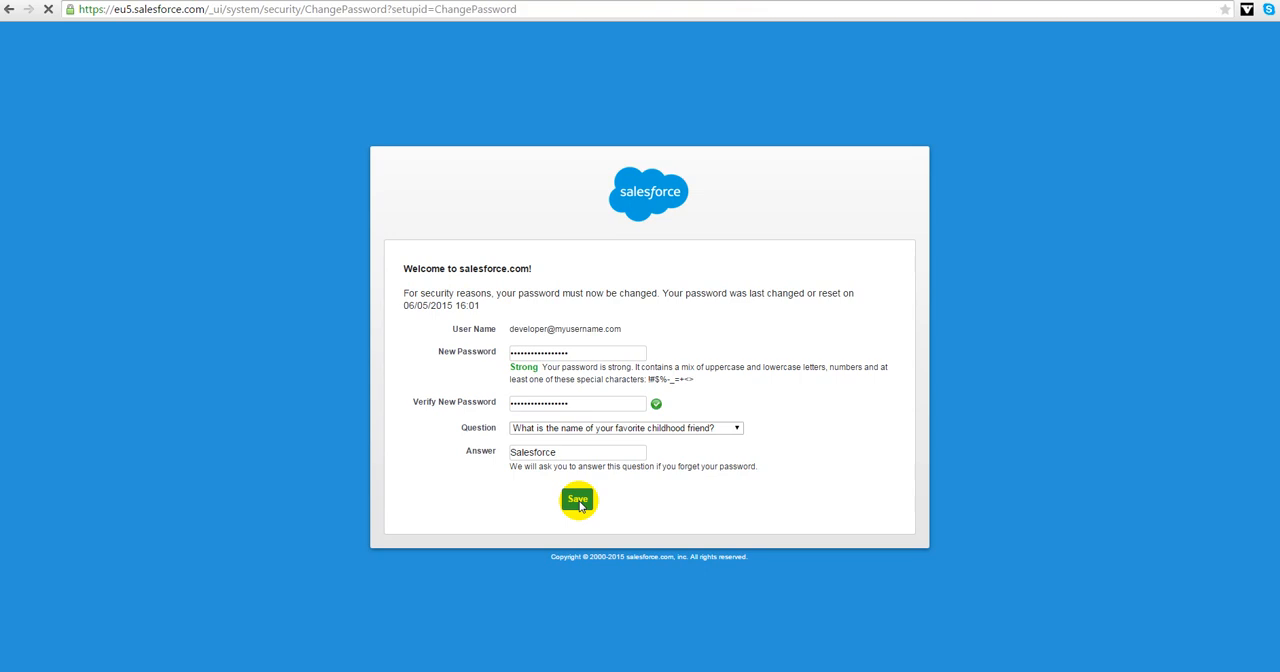
left_click(576, 500)
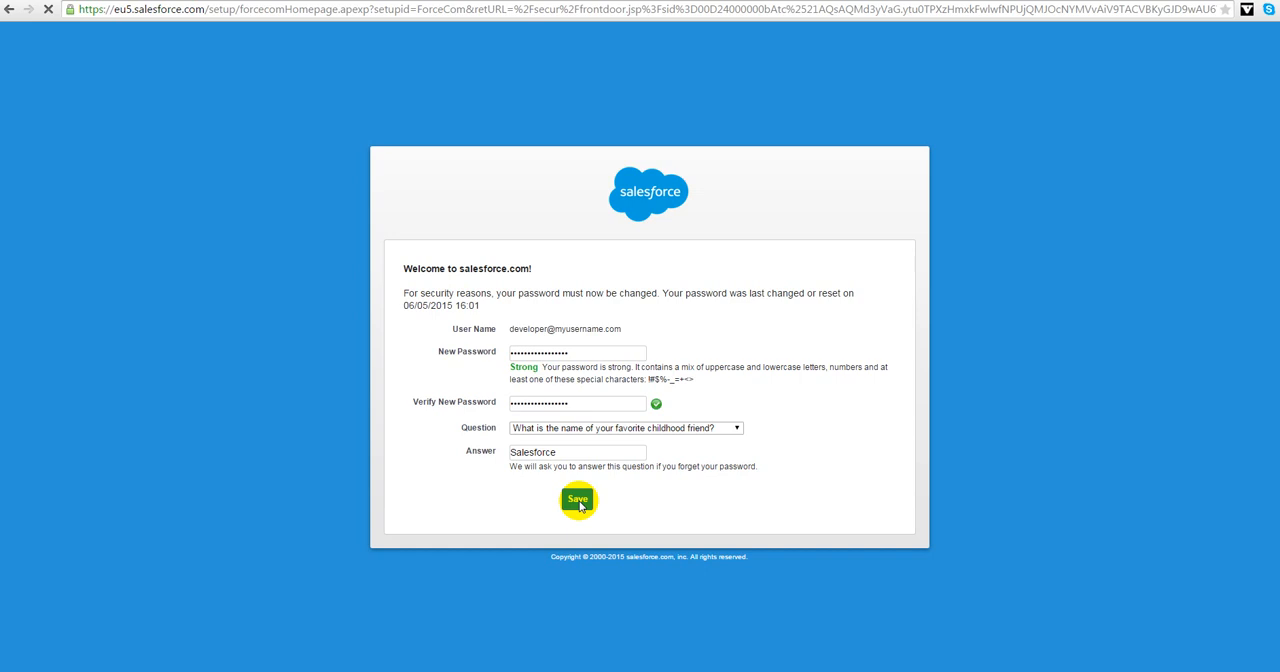
left_click(576, 500)
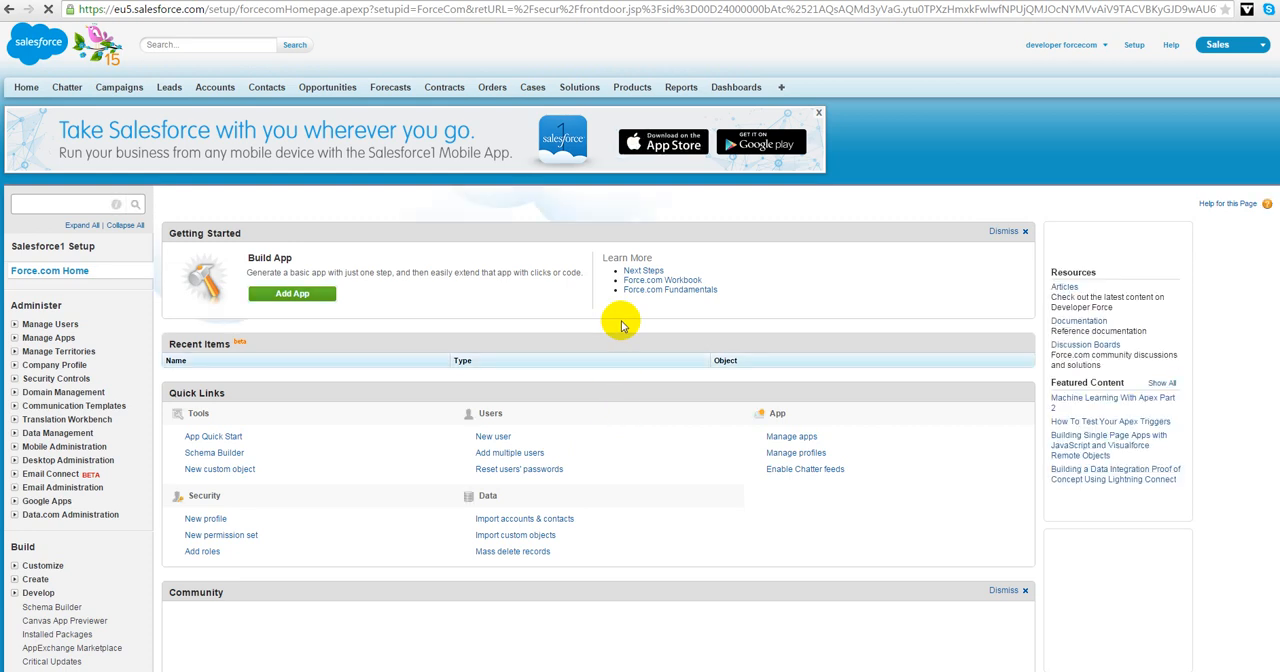
mouse_move(602, 340)
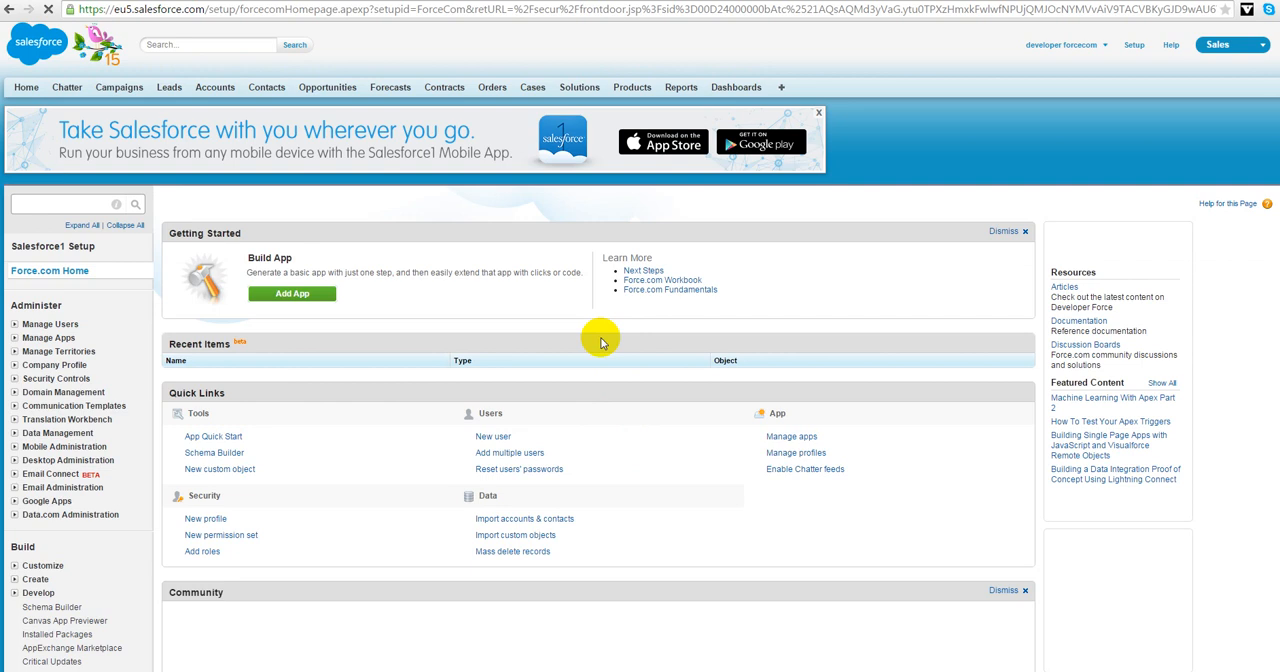